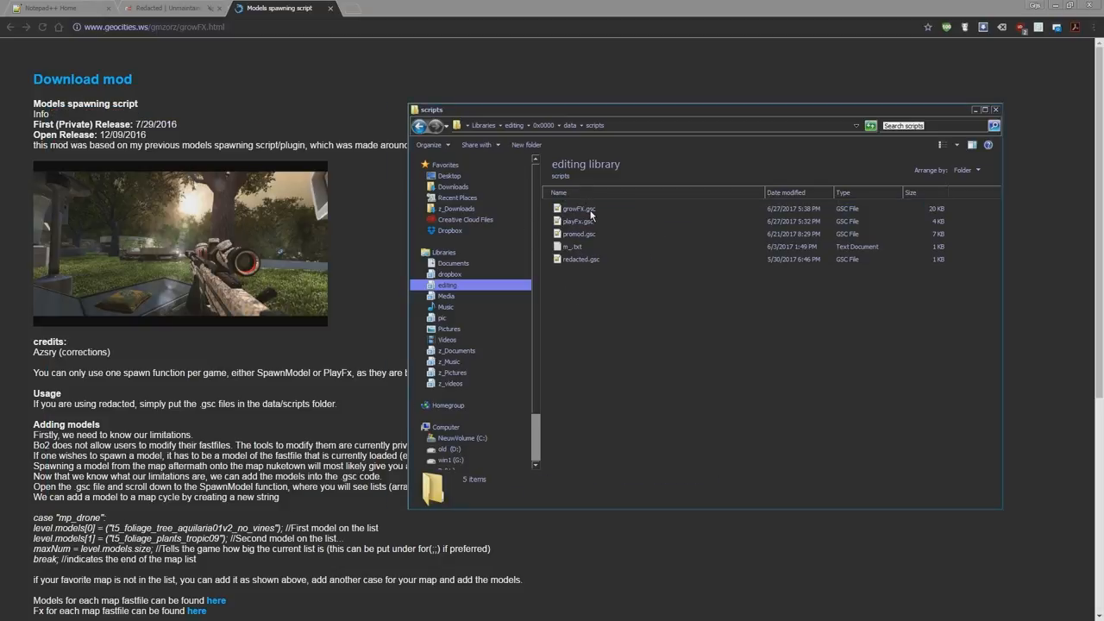
- Open growFX.gsc from the game's scripts folder in Notepad++
double_click(579, 208)
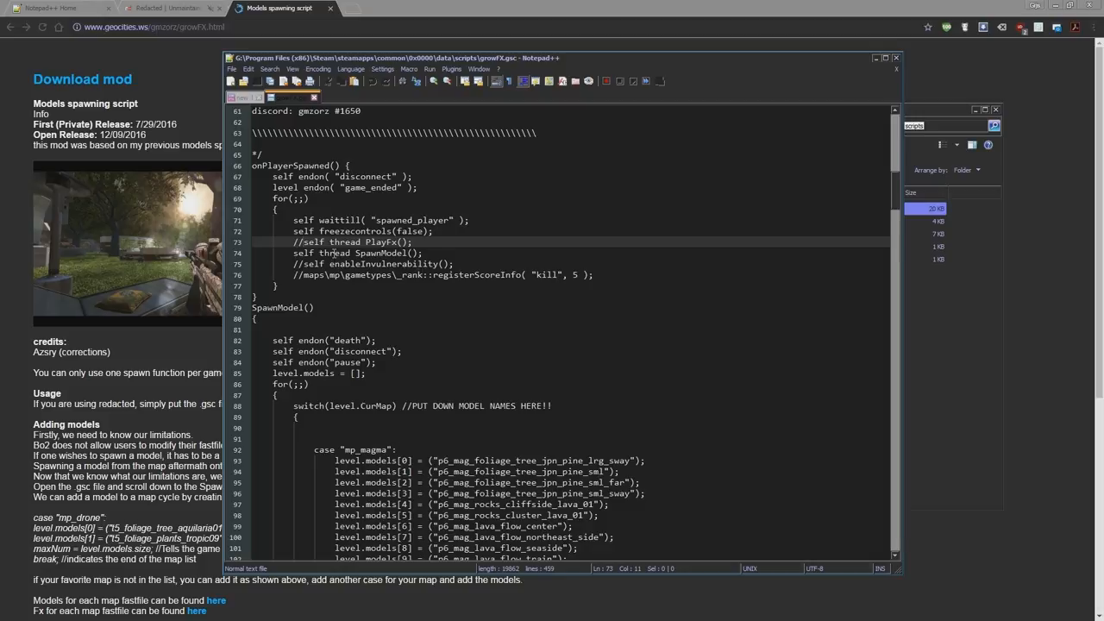